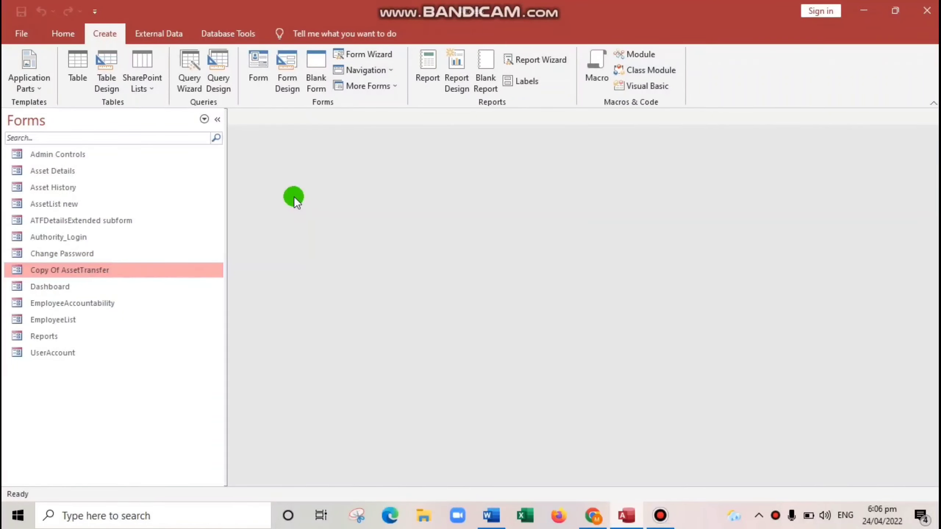
mouse_move(520, 274)
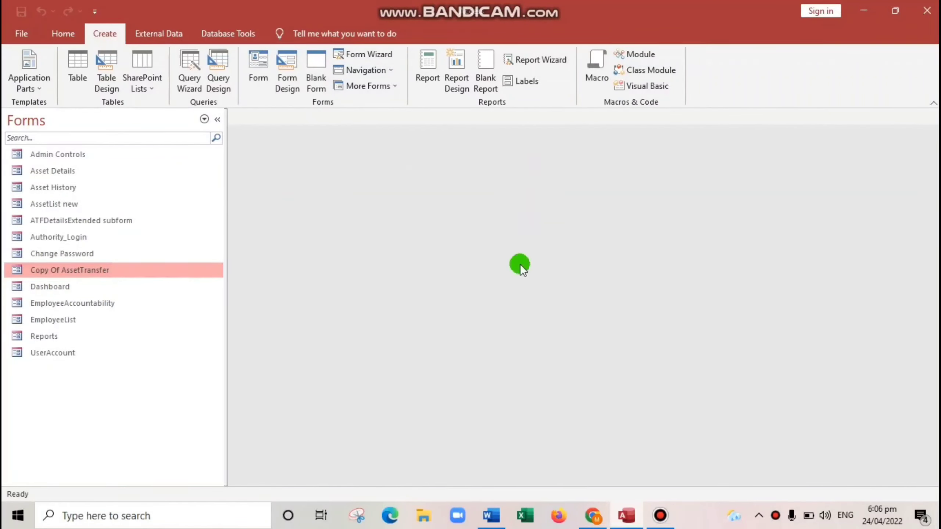
mouse_move(454, 282)
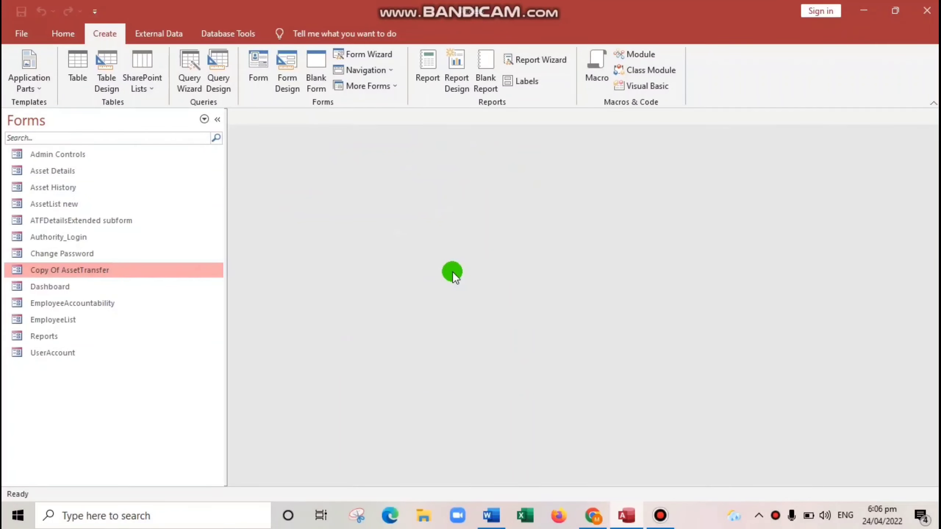
mouse_move(277, 221)
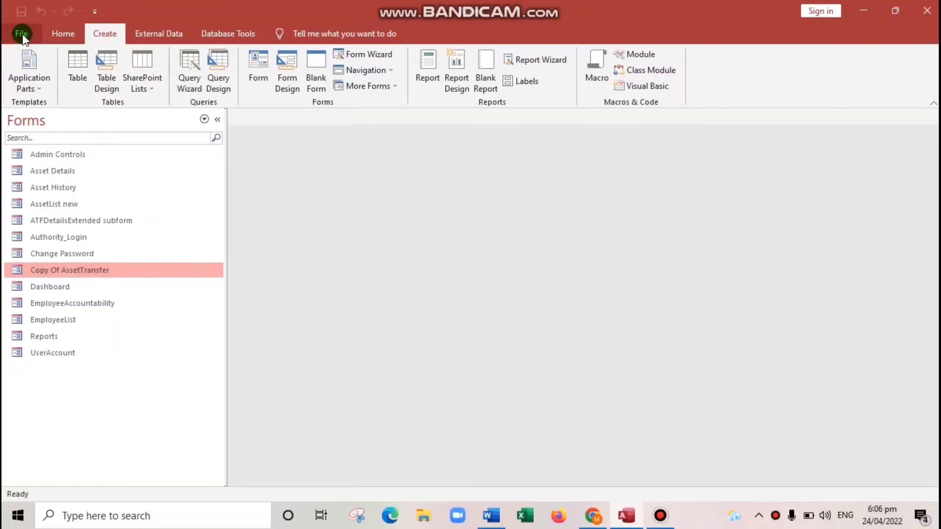
Save the Asset Transfer Management database as an ACCDE file on the Desktop
left_click(21, 34)
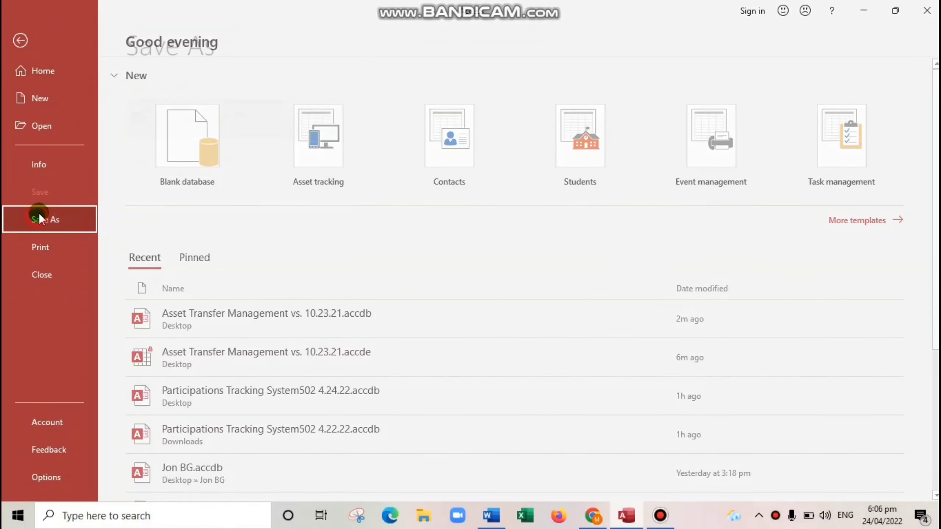
left_click(43, 219)
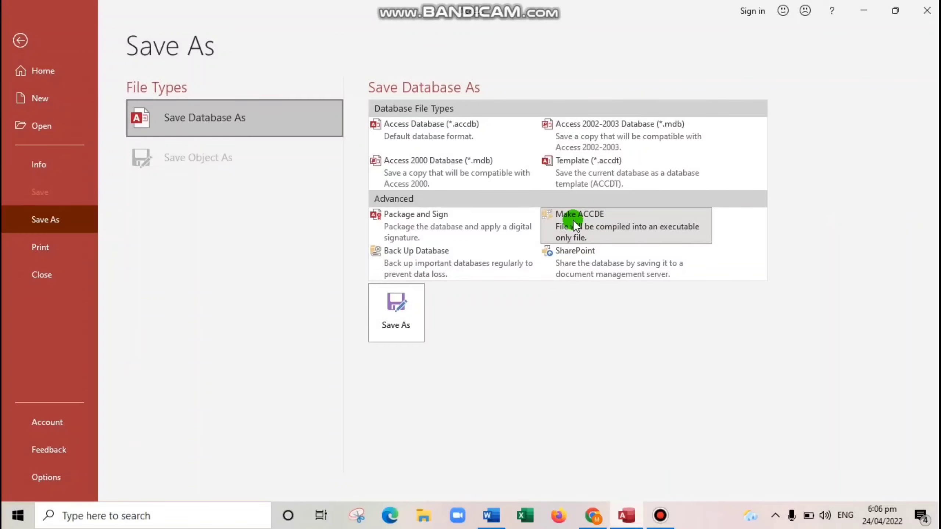
mouse_move(384, 324)
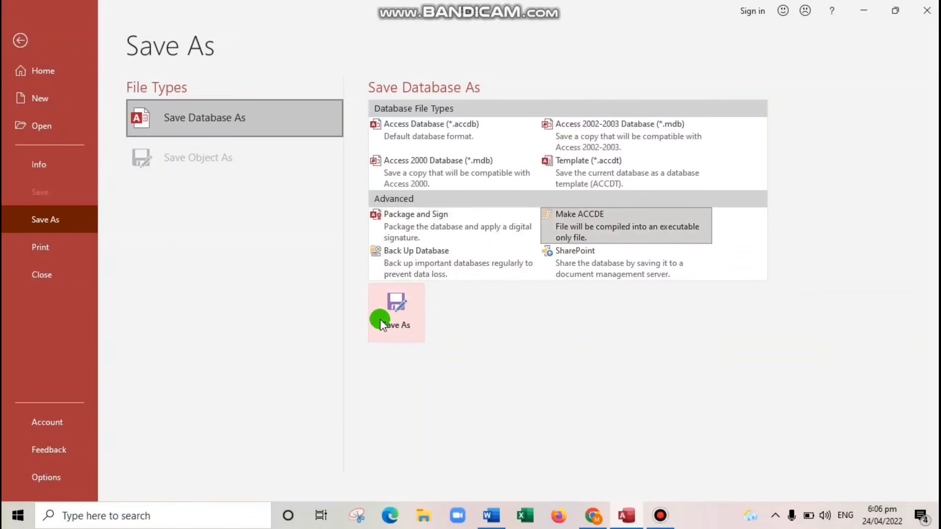
left_click(396, 323)
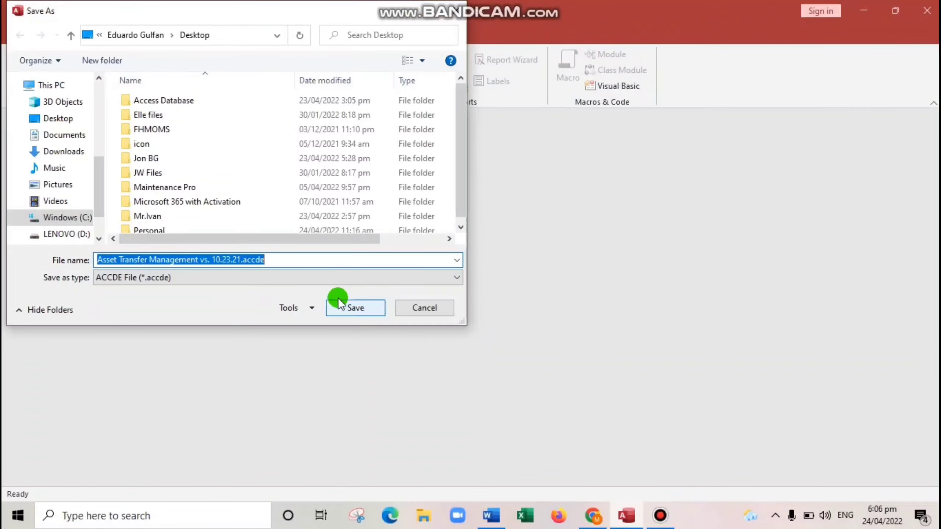
left_click(338, 304)
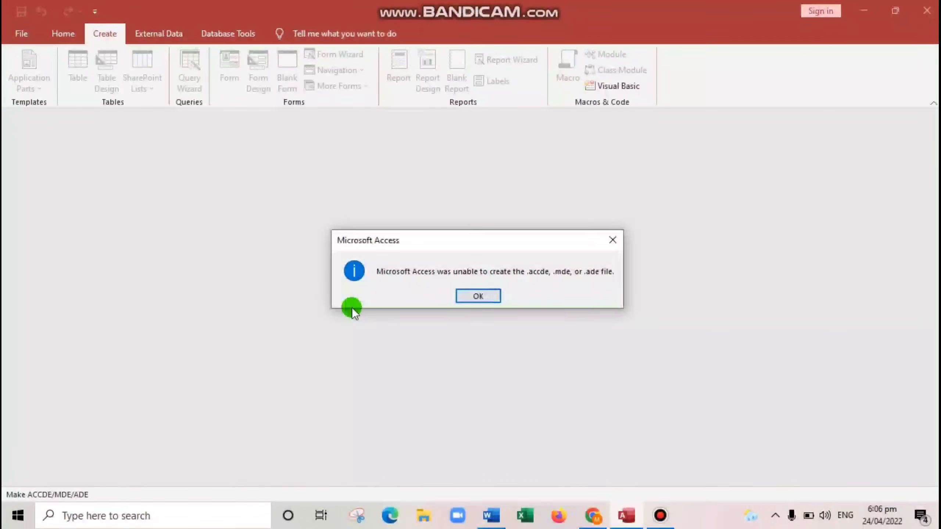
mouse_move(388, 285)
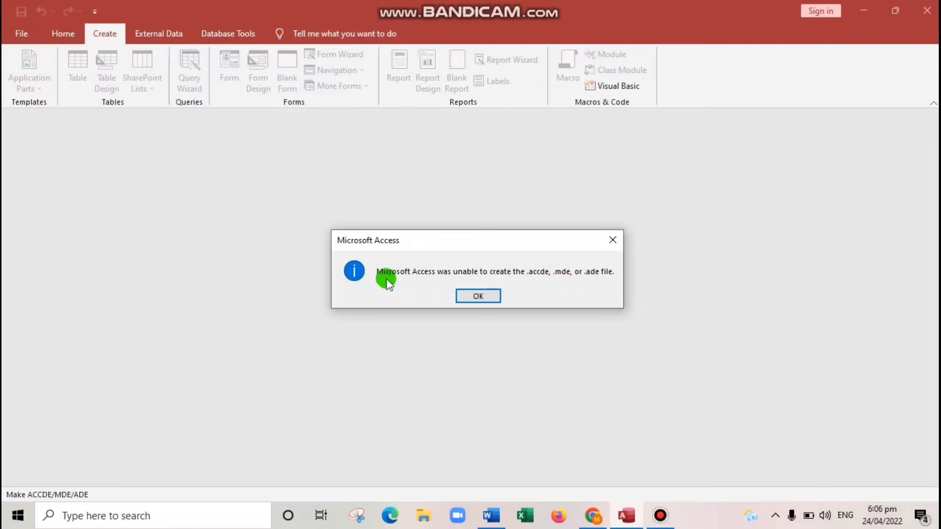
mouse_move(487, 279)
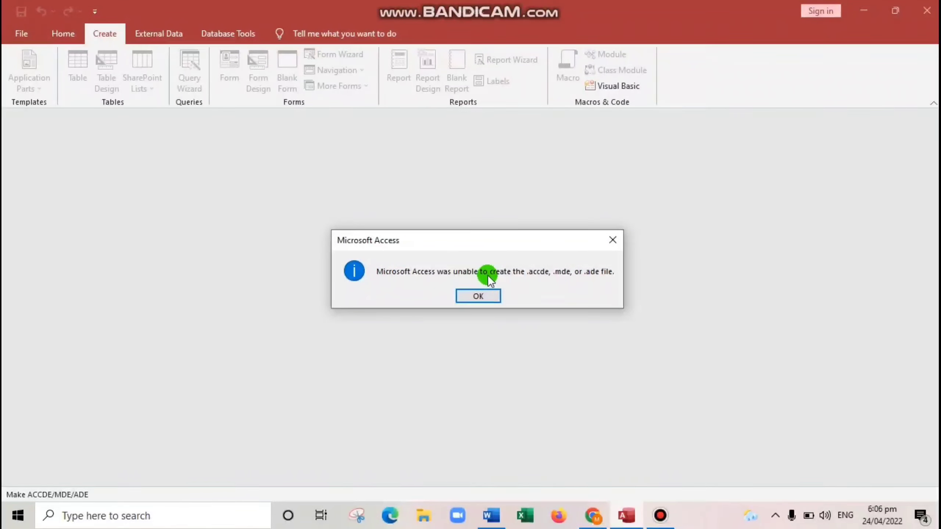
mouse_move(530, 284)
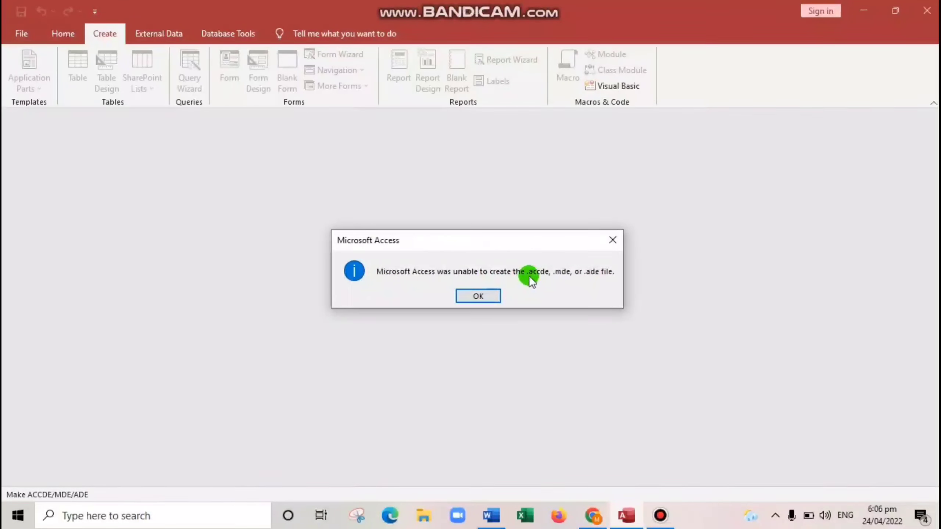
mouse_move(569, 287)
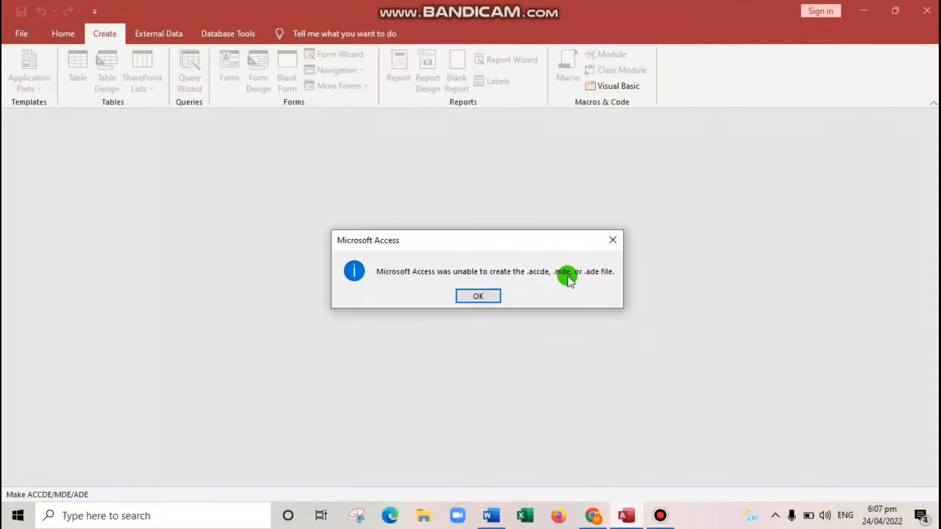
mouse_move(603, 289)
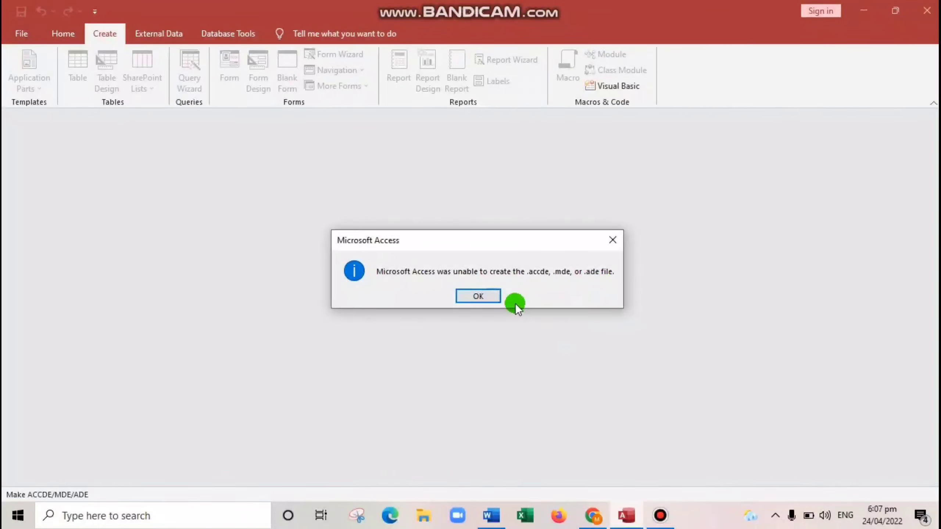
Acknowledge the 'unable to create the .accde' message so the ABC Company login form shows
left_click(477, 296)
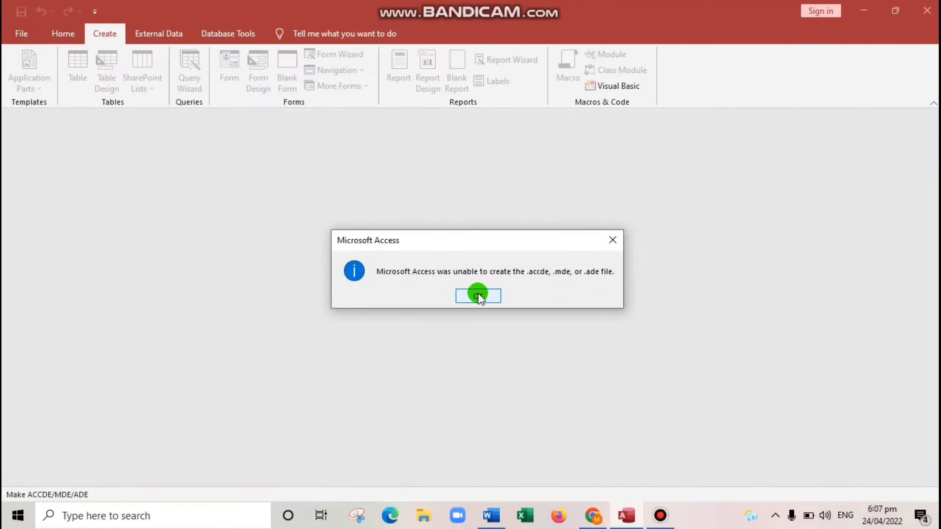
left_click(477, 296)
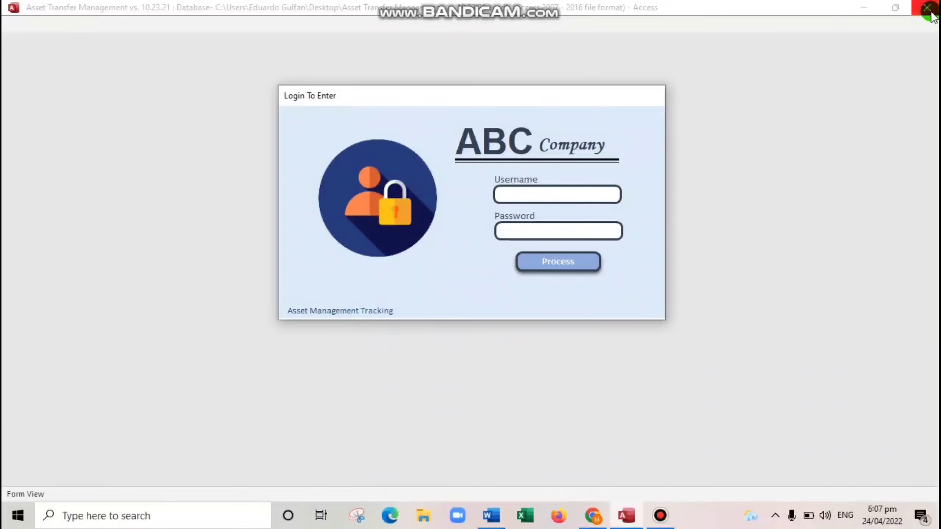
Close Access, reopen the .accdb from the desktop and go to the Create commands
left_click(927, 11)
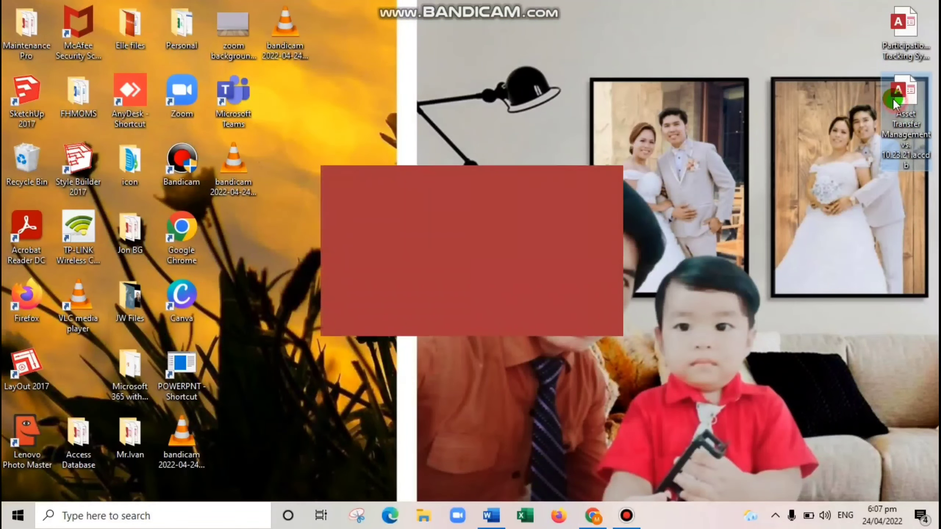
double_click(903, 89)
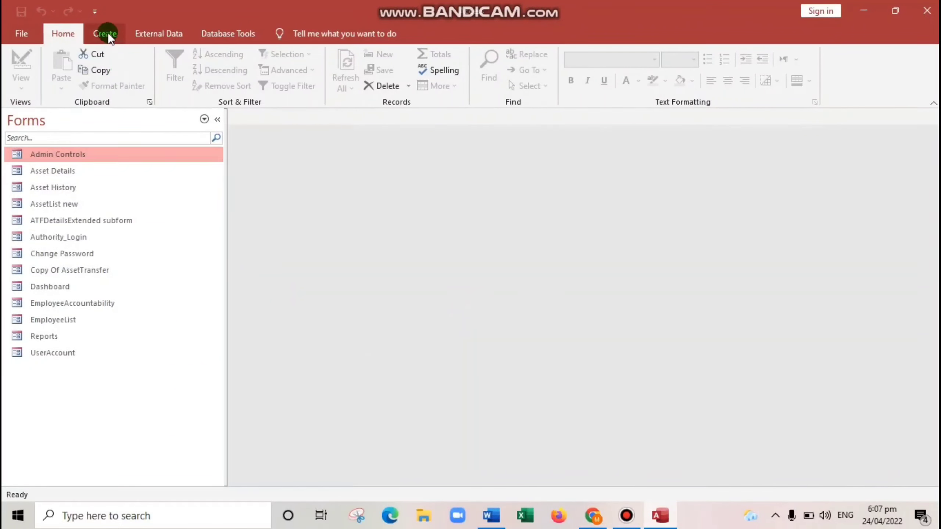
left_click(105, 34)
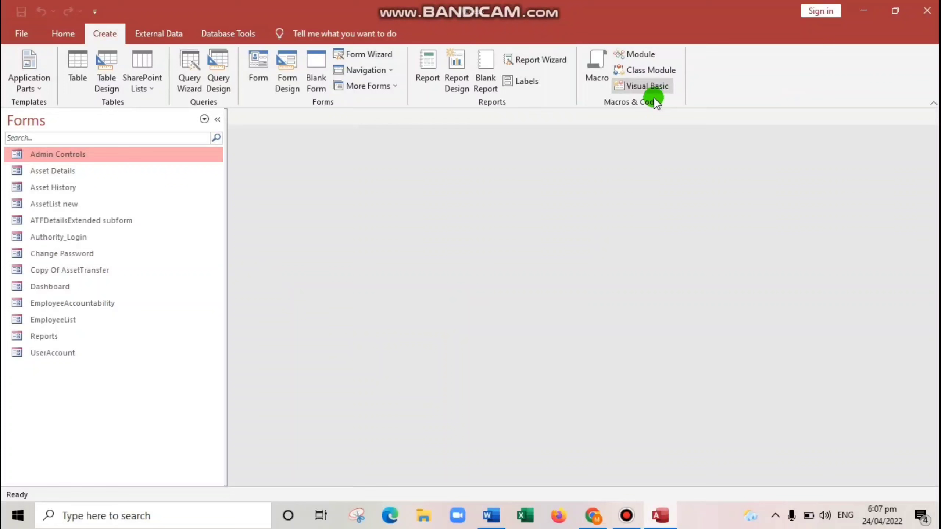
Launch the VBA editor and compile Asset Transfer Management, hitting 'Method or data member not found'
left_click(642, 85)
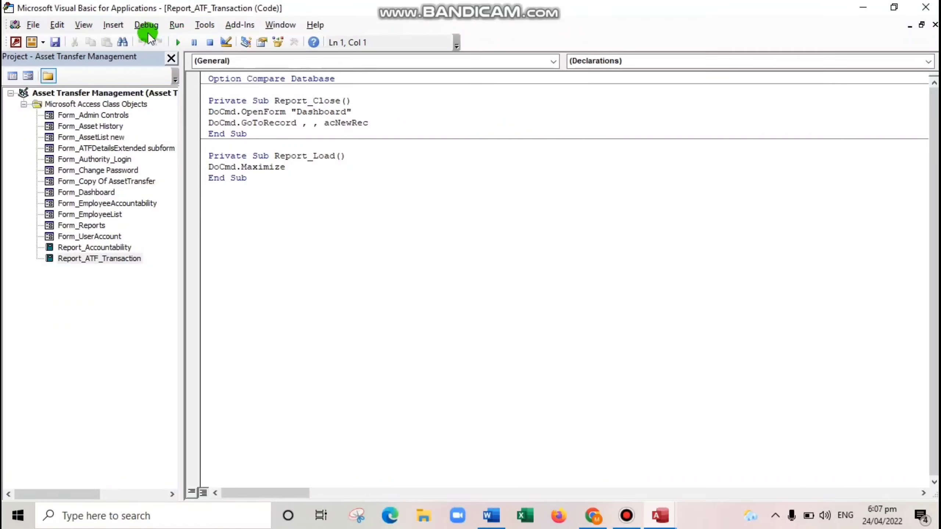
left_click(146, 25)
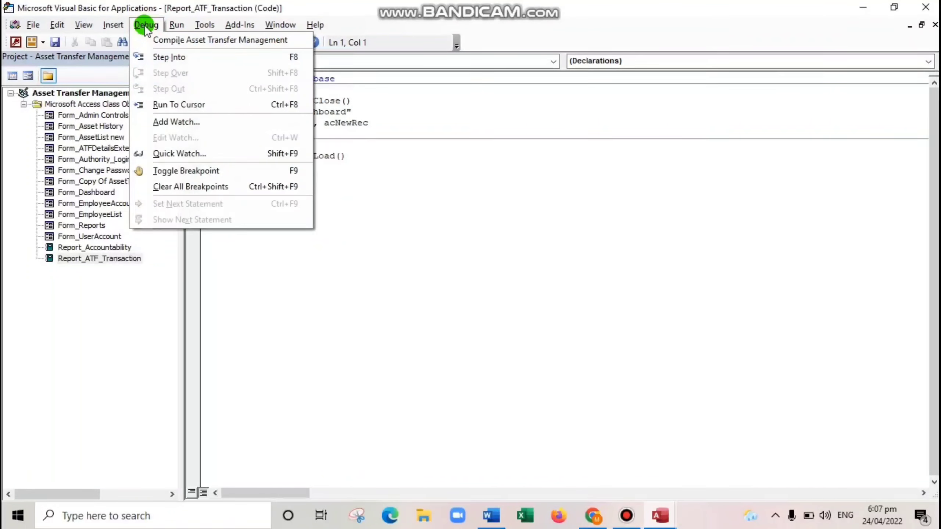
mouse_move(180, 41)
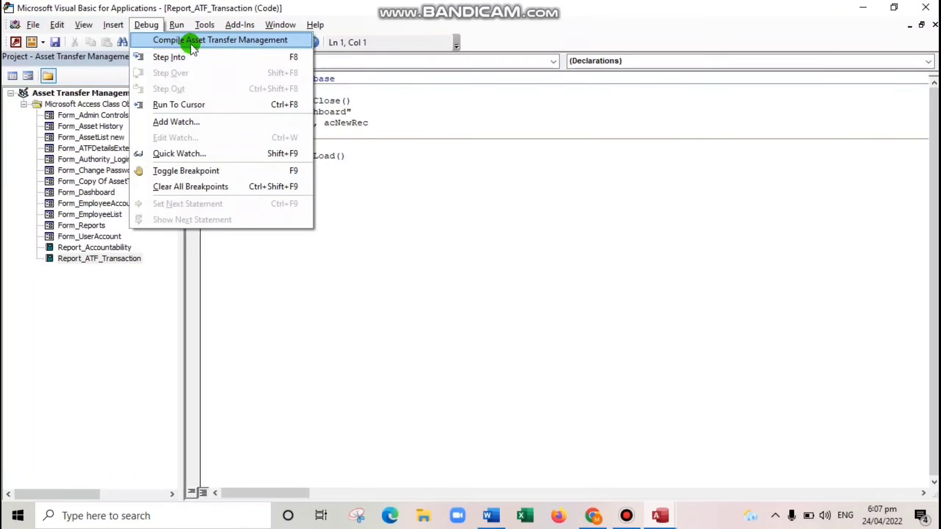
mouse_move(201, 48)
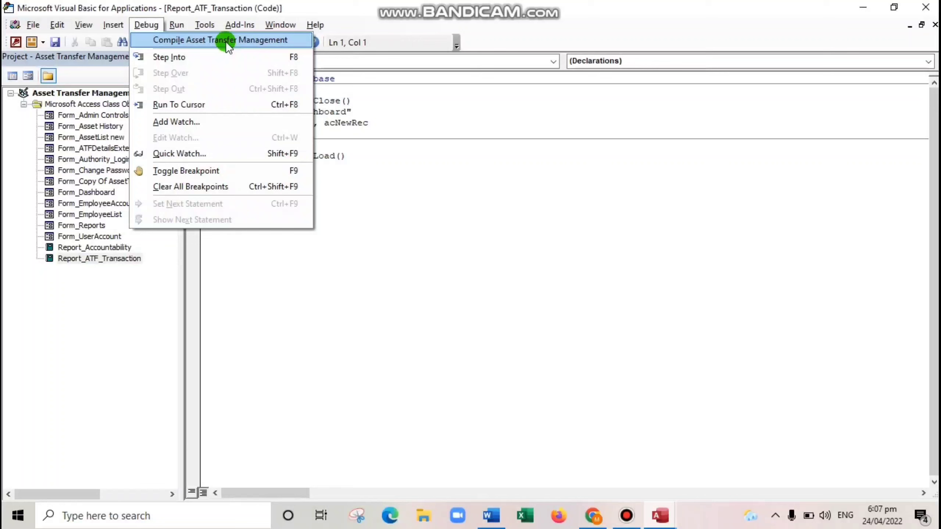
left_click(220, 41)
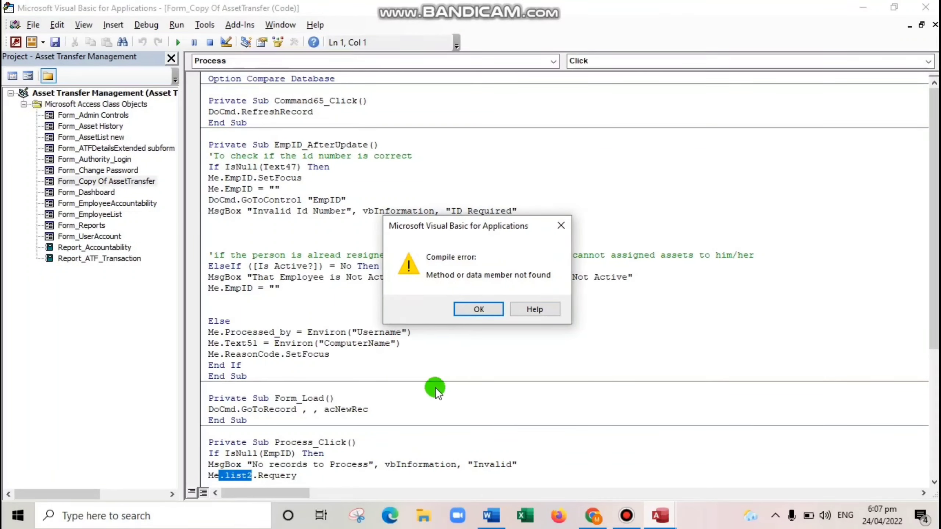
mouse_move(419, 280)
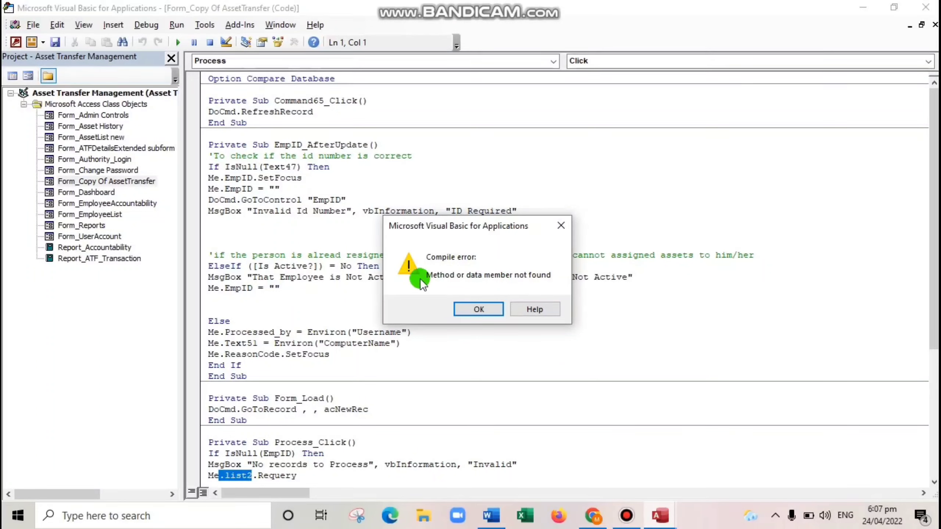
mouse_move(484, 280)
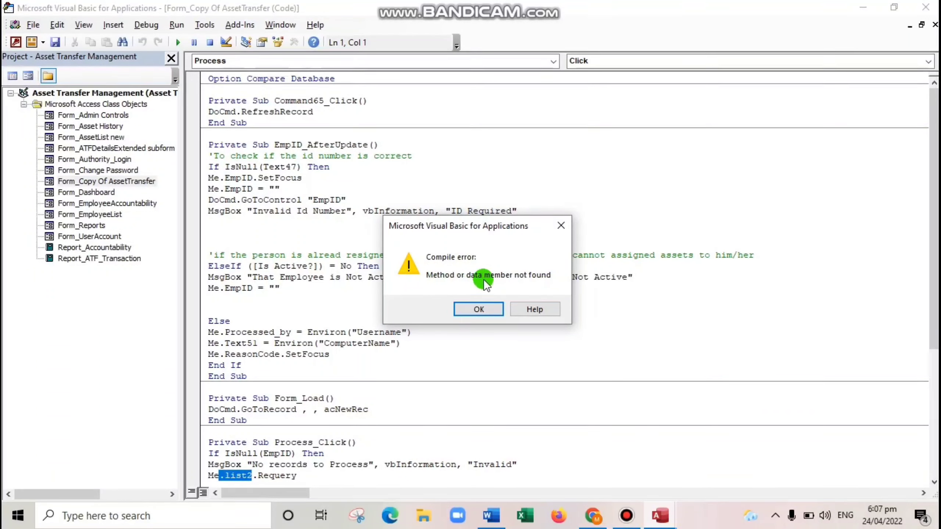
Acknowledge the compile error, landing on the flagged list2 reference in Process_Click
left_click(478, 308)
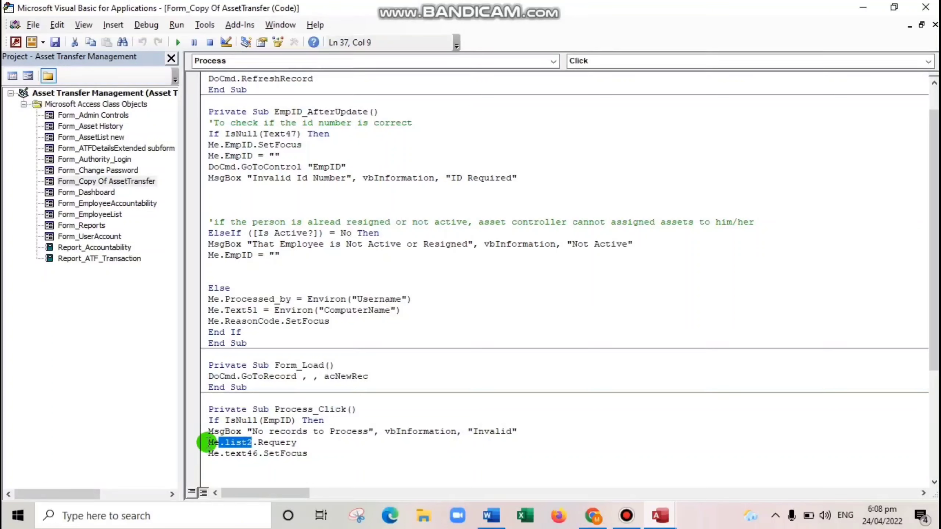
Delete the Me.list2.Requery line from Process_Click
left_click_drag(208, 443, 308, 442)
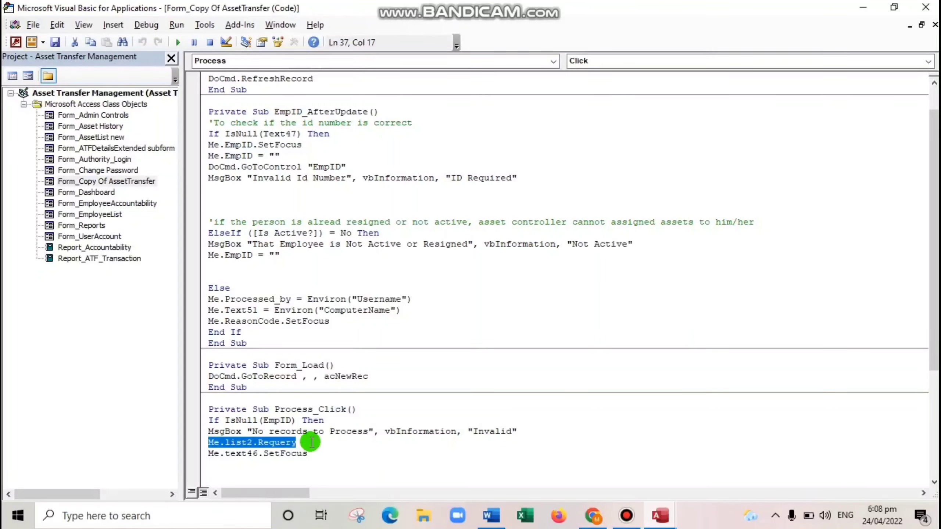
key("Delete")
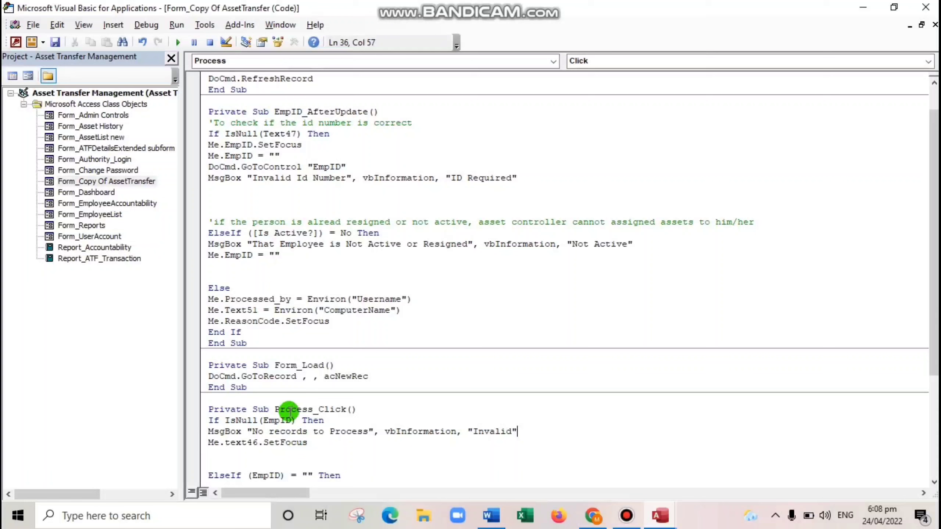
Recompile the project and acknowledge the new 'not found' error on Me.text46
left_click(146, 25)
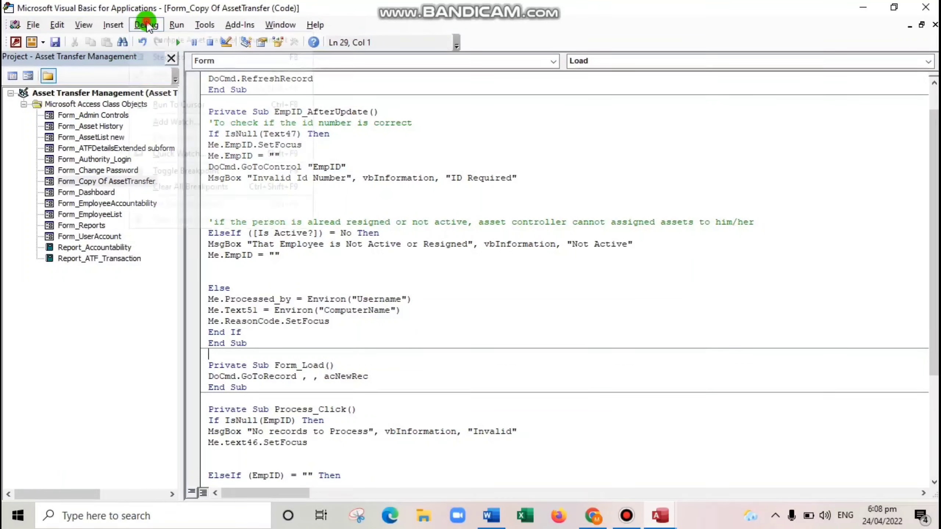
left_click(146, 25)
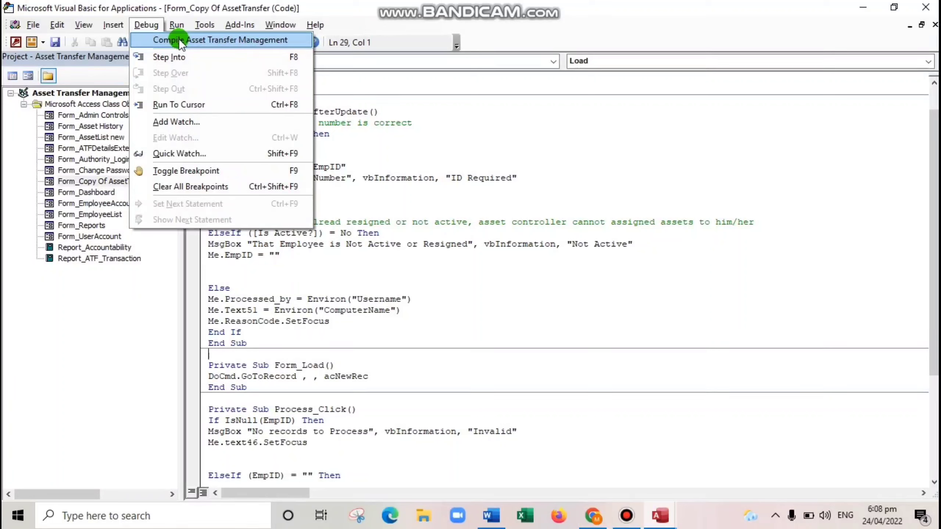
mouse_move(221, 50)
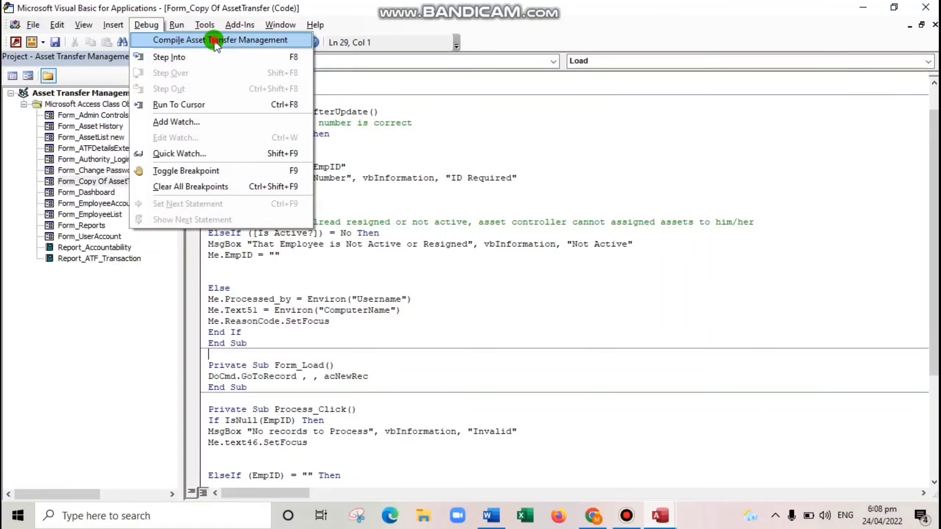
left_click(216, 40)
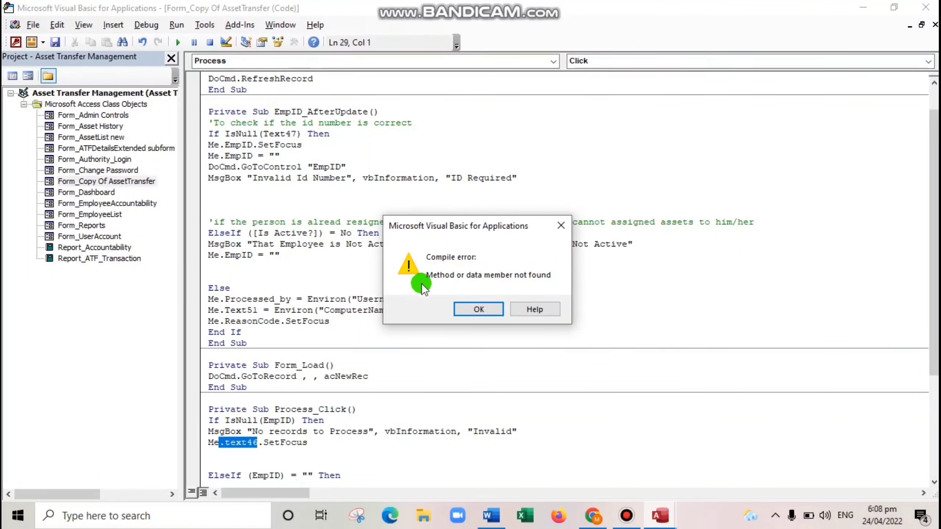
mouse_move(468, 279)
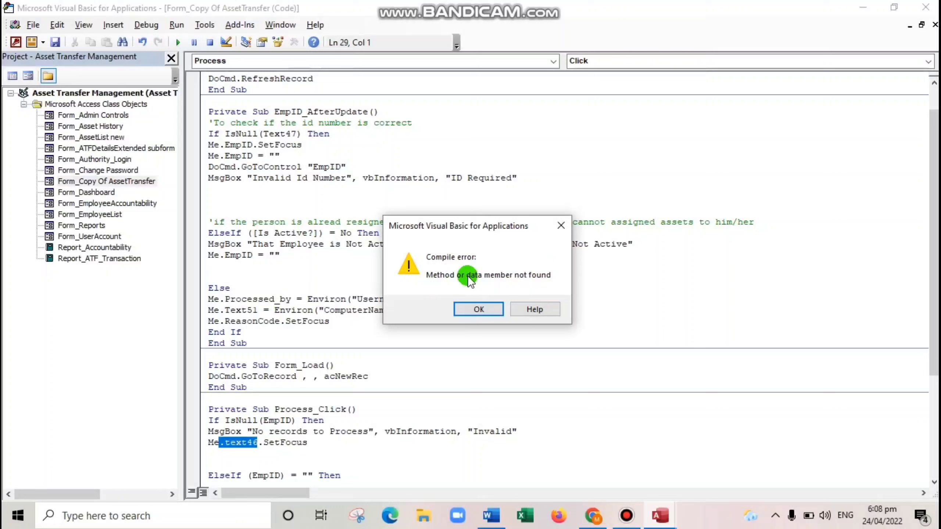
left_click(478, 309)
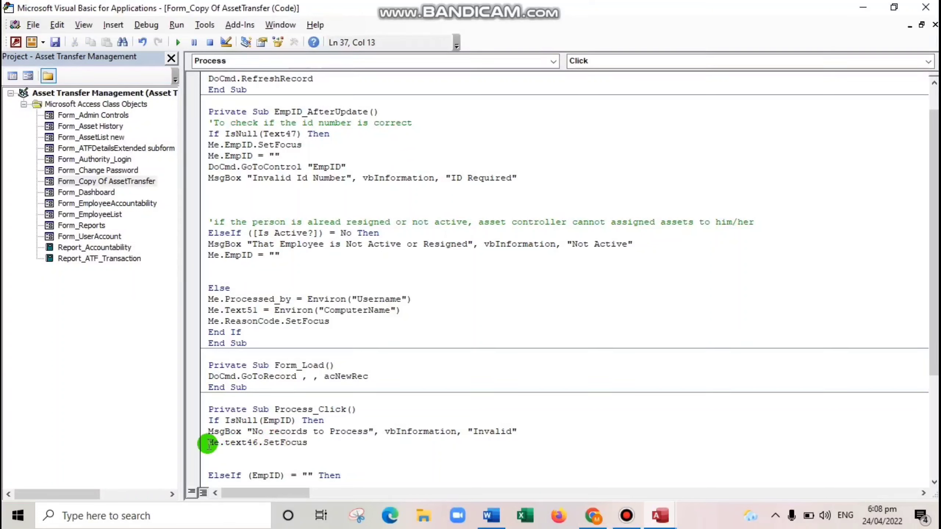
Delete the Me.text46.SetFocus line, leaving only the MsgBox after the If check
left_click_drag(207, 442, 306, 443)
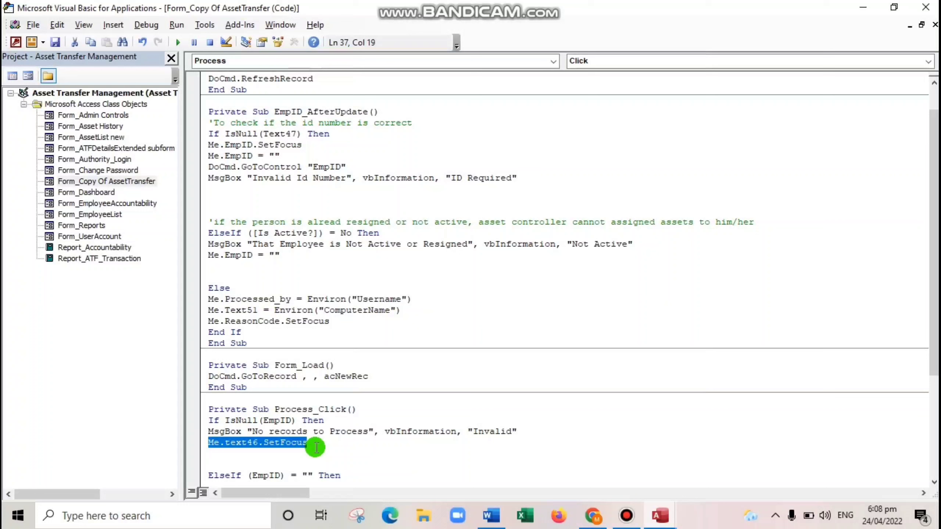
key("Delete")
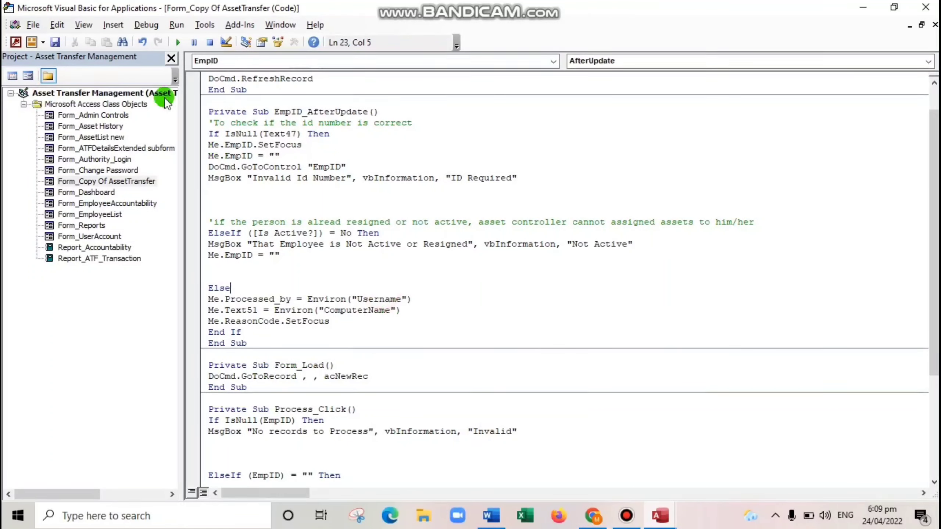
Recompile with no errors and confirm Compile is now greyed out in the Debug menu
left_click(146, 25)
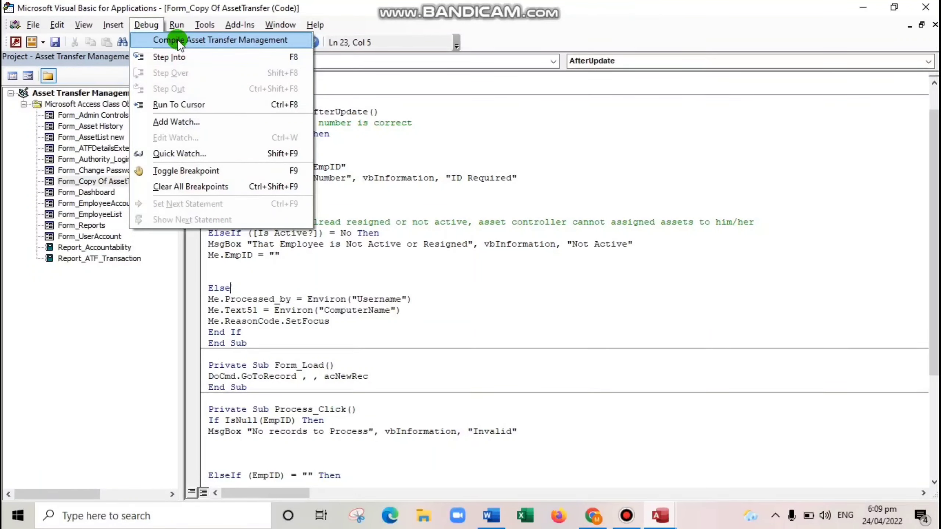
left_click(220, 40)
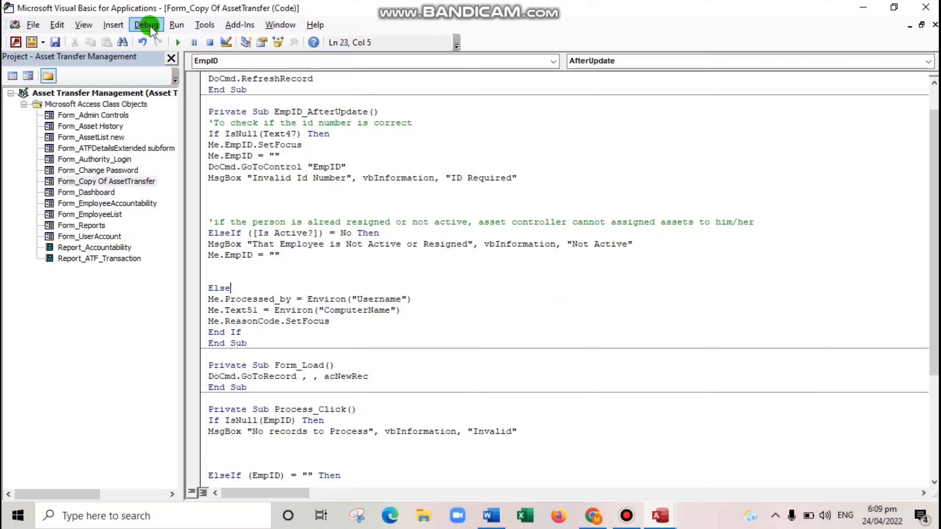
left_click(145, 25)
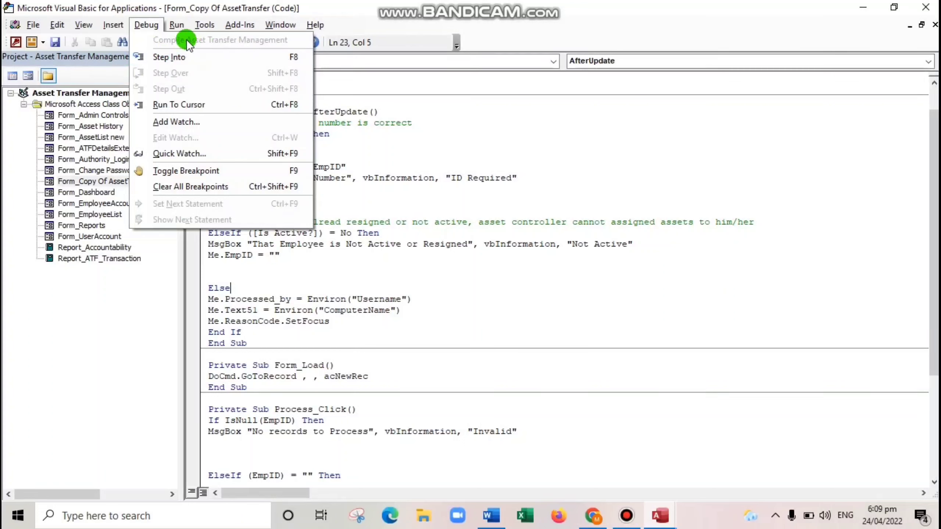
mouse_move(197, 46)
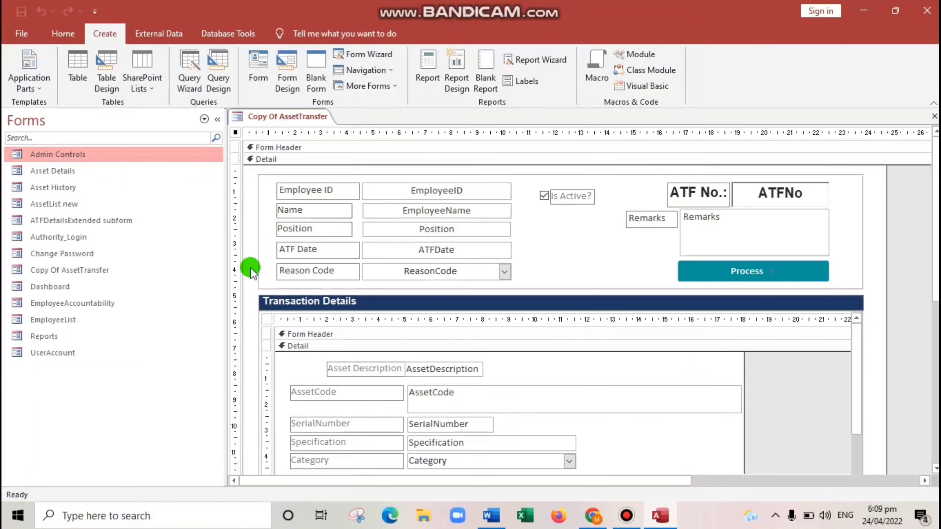
mouse_move(24, 62)
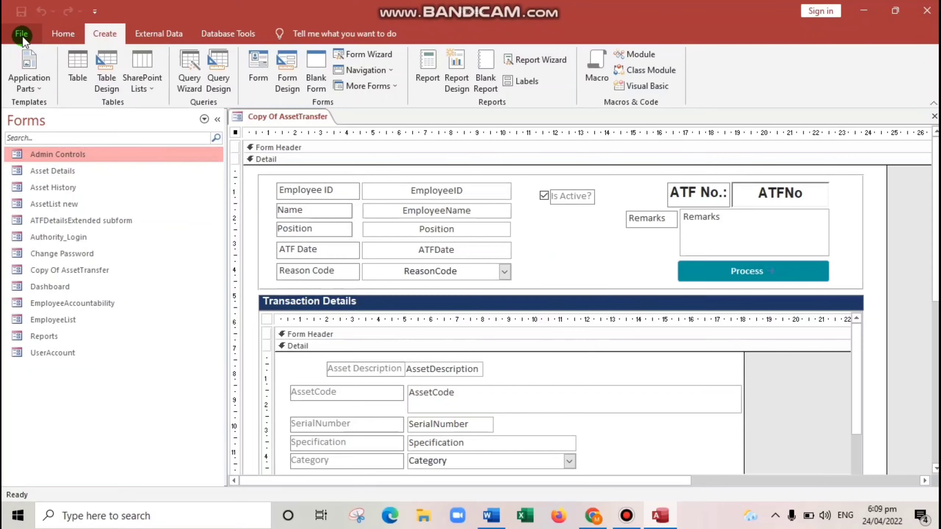
Start Make ACCDE again, keeping the form design changes, reaching the Desktop save prompt
left_click(20, 34)
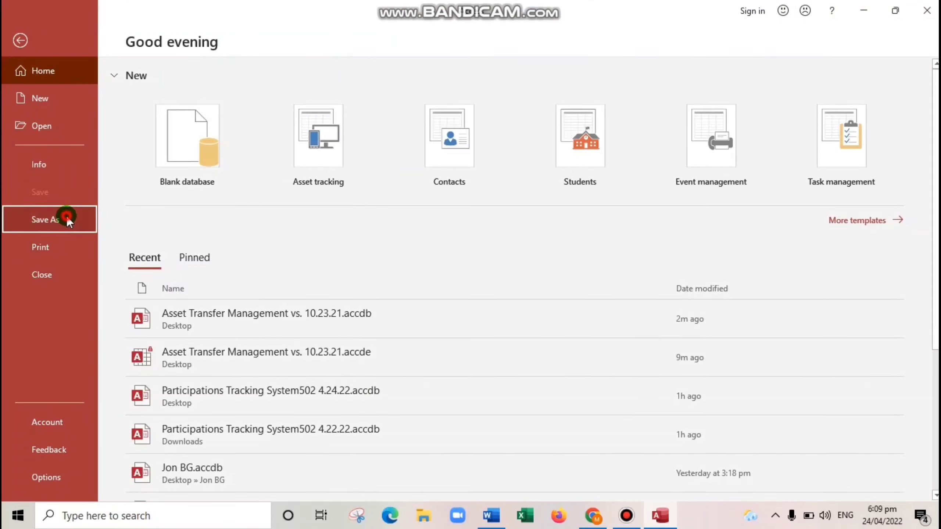
left_click(67, 219)
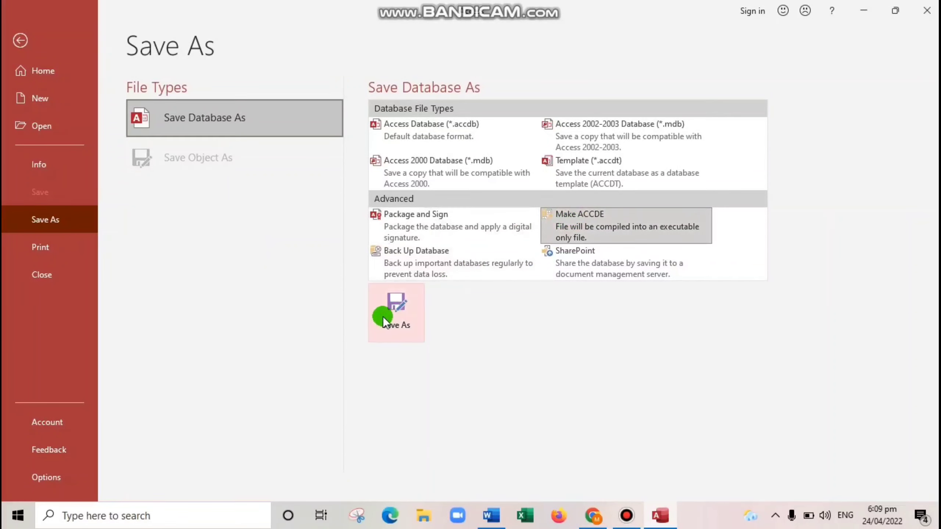
left_click(391, 317)
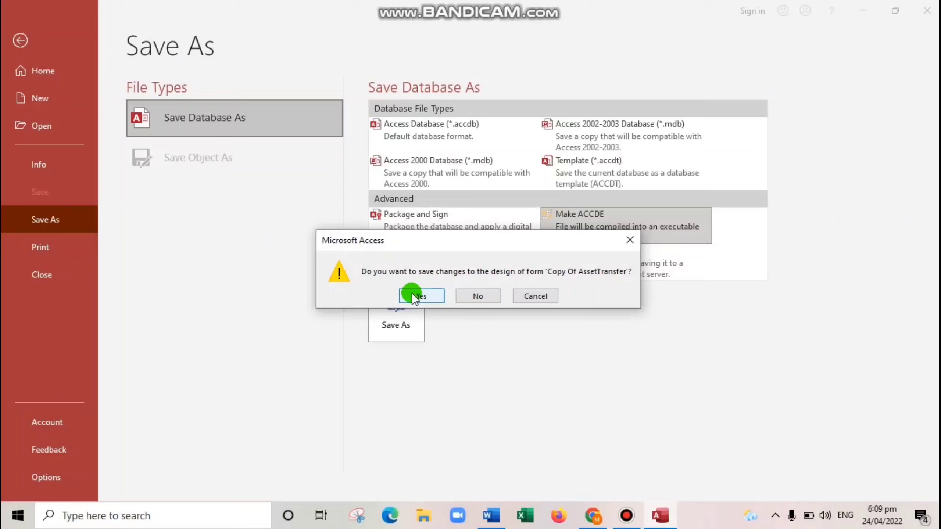
left_click(421, 296)
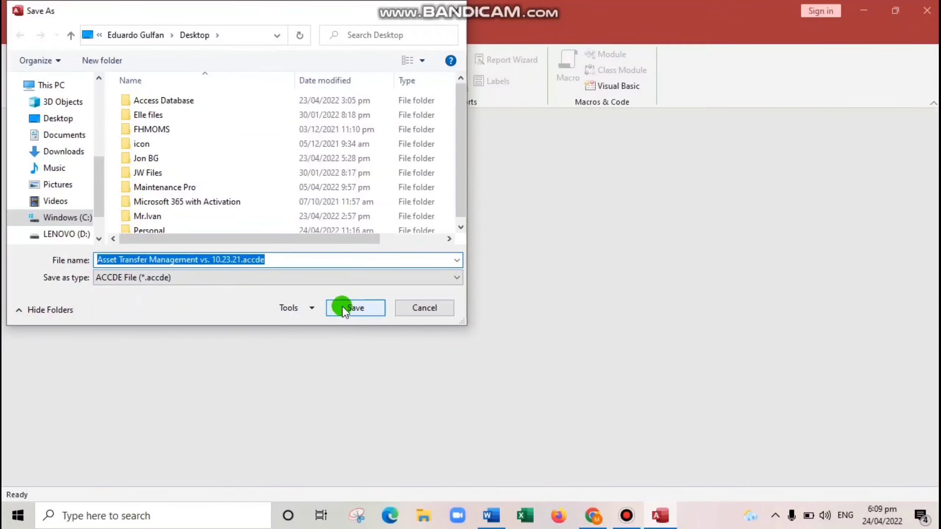
Save the ACCDE file to the Desktop, then close Access once the login form appears
left_click(344, 308)
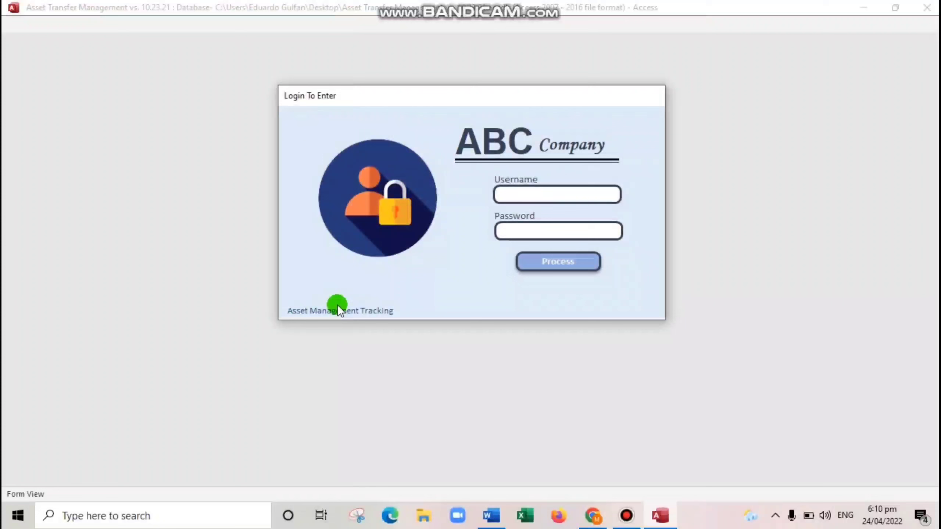
left_click(556, 194)
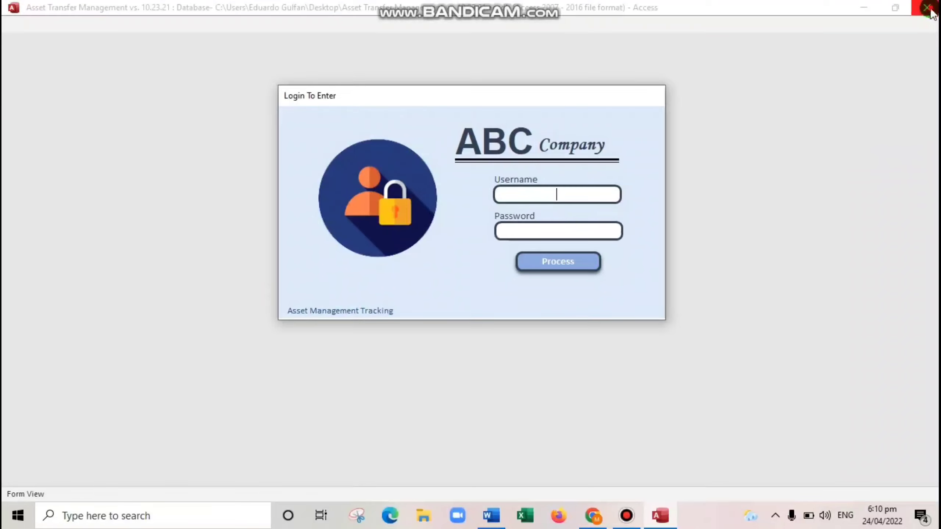
left_click(926, 6)
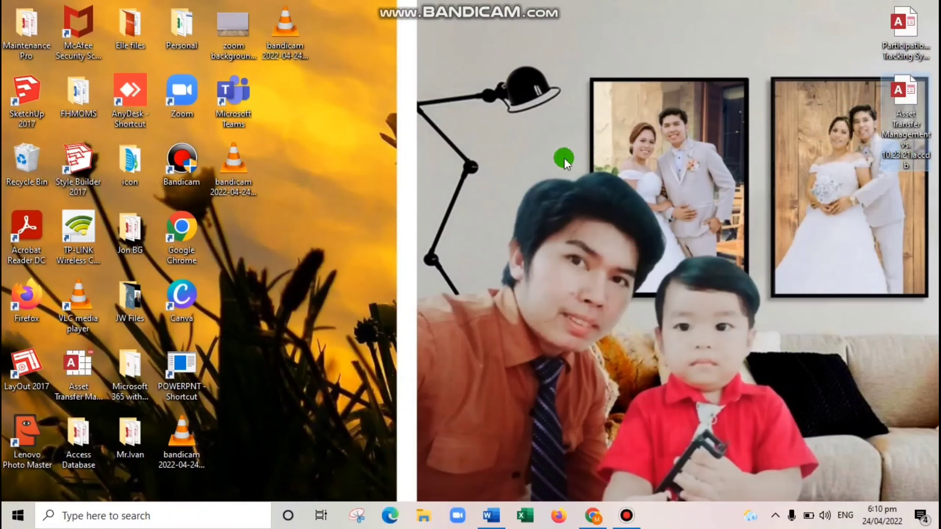
Launch 'Asset Transfer Management vs. 10.23.21.accde' from the desktop, bringing up its login form
left_click(78, 366)
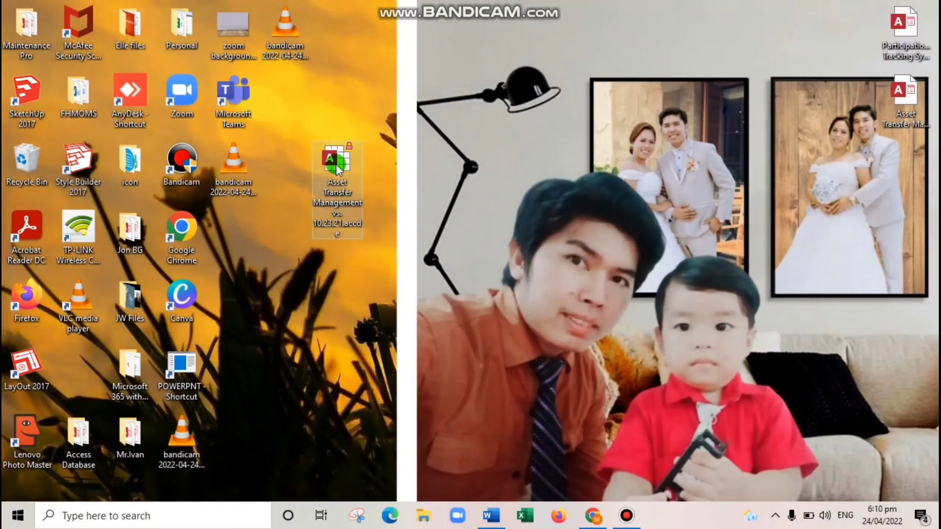
mouse_move(341, 177)
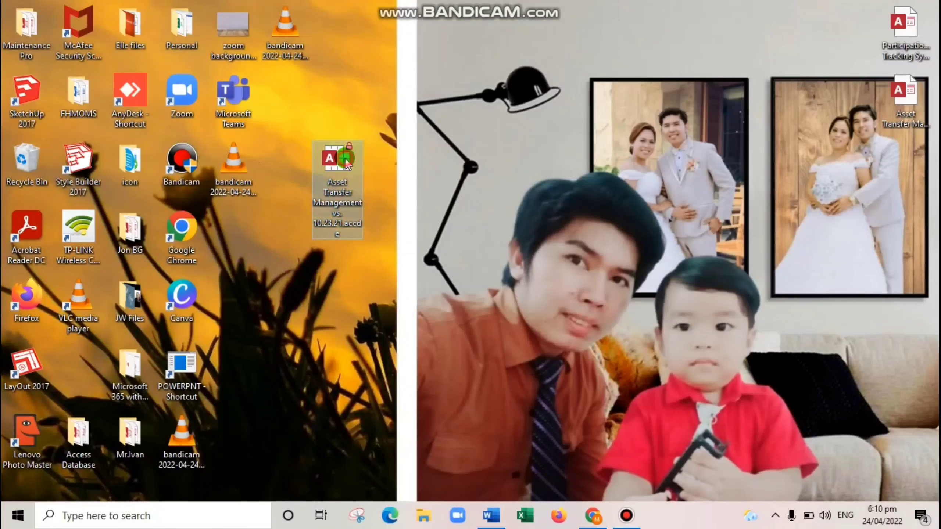
double_click(337, 159)
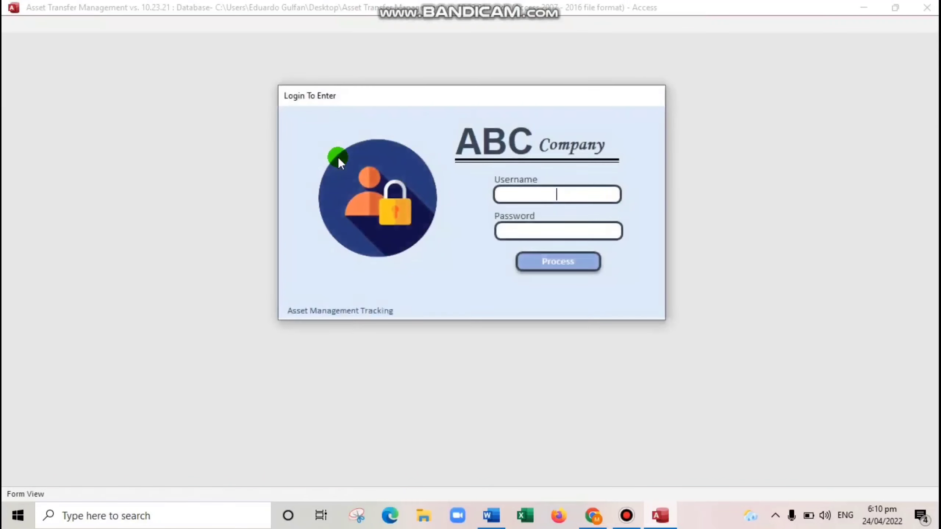
mouse_move(414, 200)
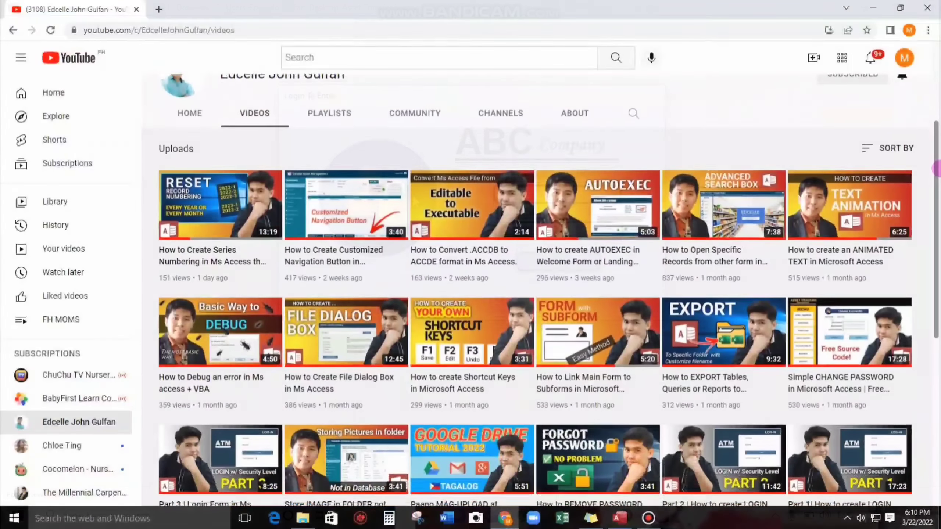
scroll("down", 3)
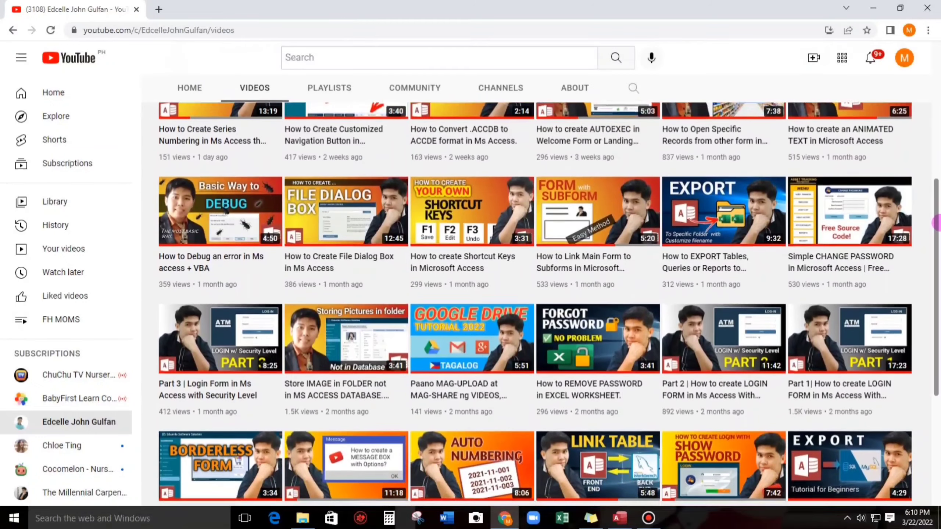
scroll("down", 3)
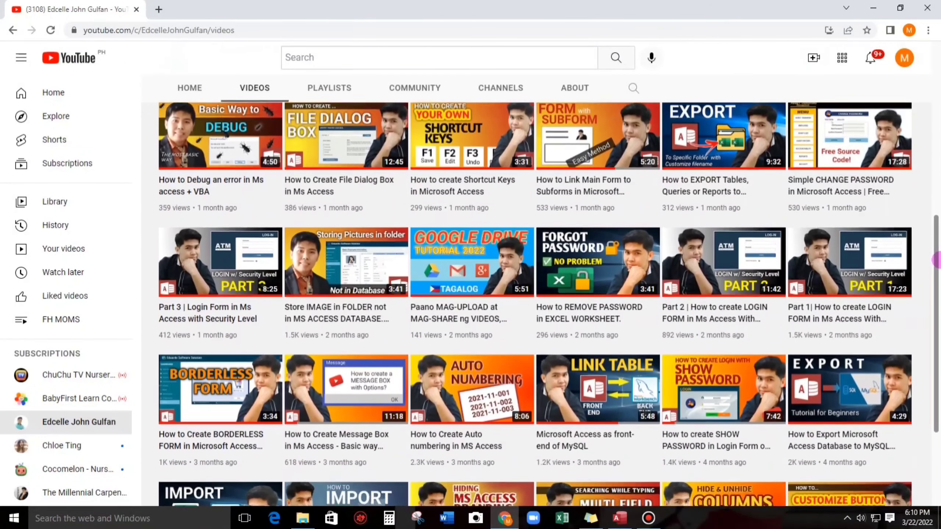
scroll("down", 3)
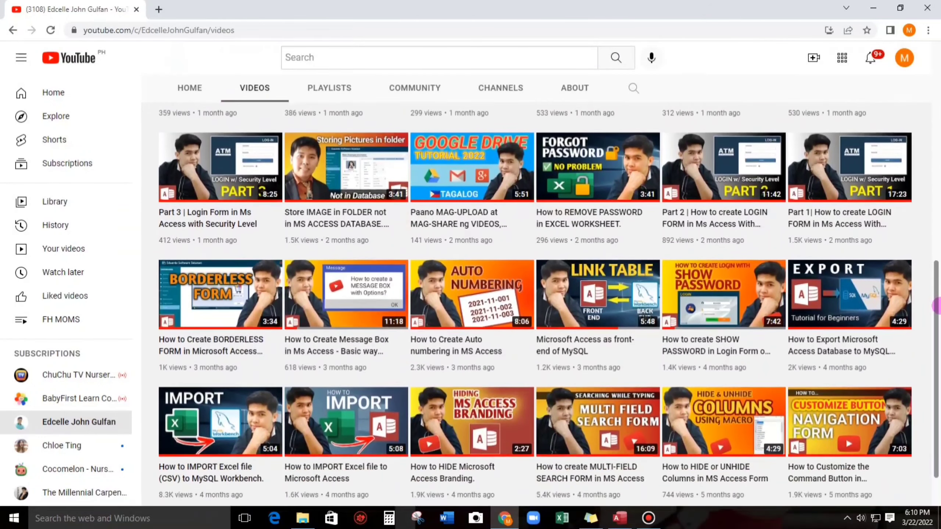
scroll("down", 3)
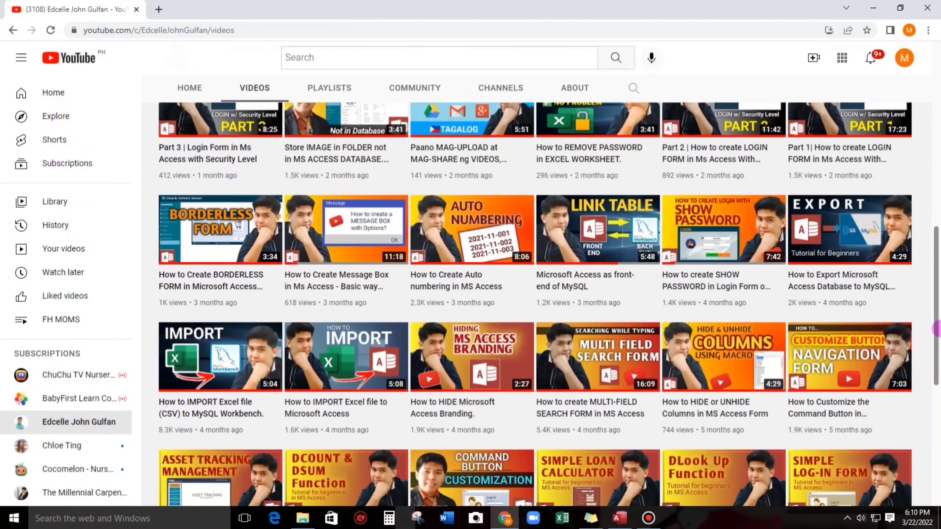